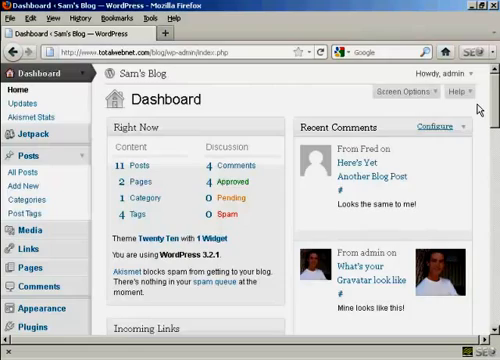
- Scroll the admin sidebar down and open the Privacy settings page
{"action": "scroll", "scroll_direction": "down", "scroll_amount": 3}
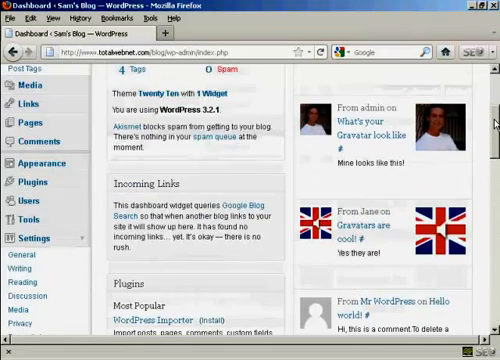
{"action": "scroll", "scroll_direction": "down", "scroll_amount": 3}
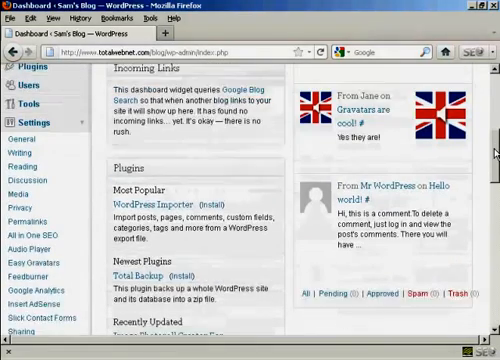
{"action": "scroll", "scroll_direction": "down", "scroll_amount": 3}
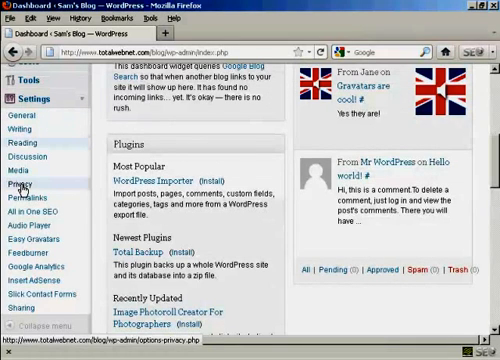
{"action": "left_click", "coordinate": [25, 184]}
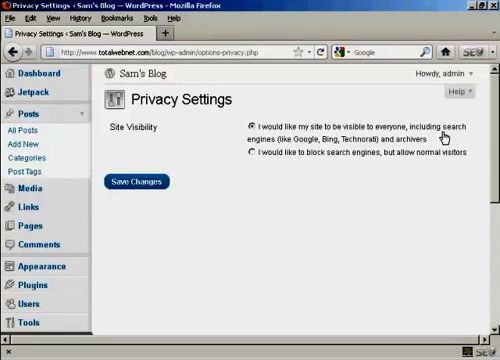
{"action": "mouse_move", "coordinate": [418, 160]}
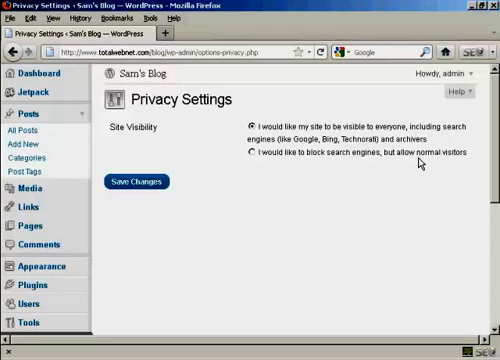
{"action": "mouse_move", "coordinate": [207, 161]}
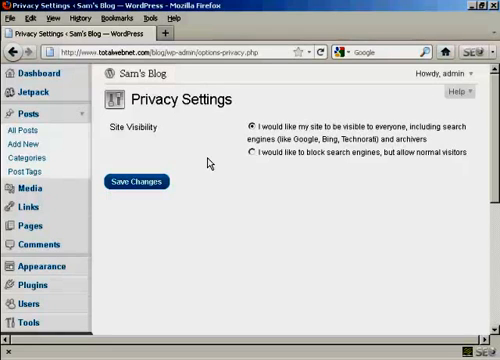
- Choose 'block search engines, but allow normal visitors' and save the privacy settings
{"action": "left_click", "coordinate": [253, 155]}
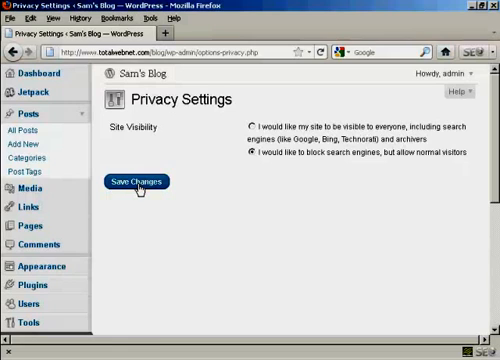
{"action": "left_click", "coordinate": [150, 181]}
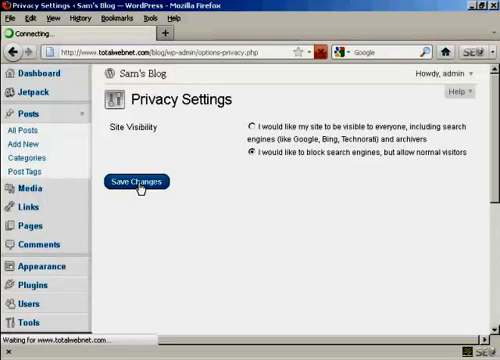
{"action": "left_click", "coordinate": [140, 182]}
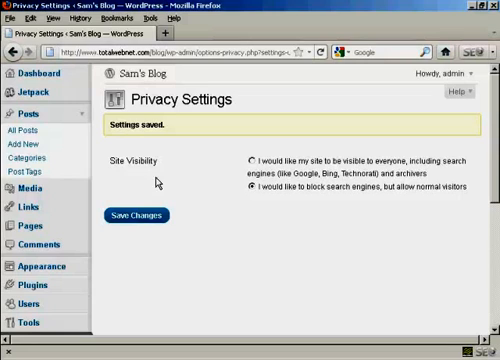
{"action": "mouse_move", "coordinate": [186, 113]}
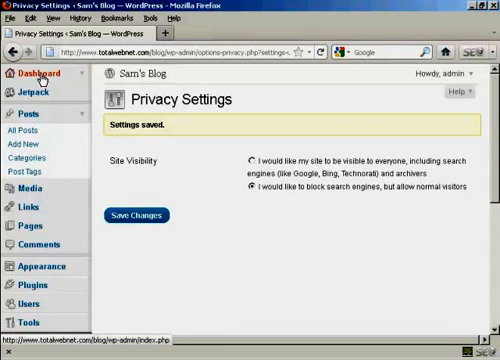
- Go back to the Dashboard to see 'Search Engines Blocked' in the Right Now box
{"action": "left_click", "coordinate": [42, 77]}
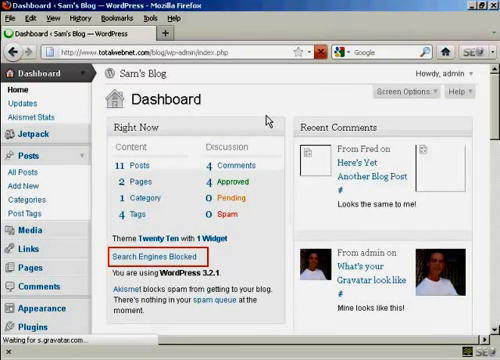
{"action": "mouse_move", "coordinate": [237, 247]}
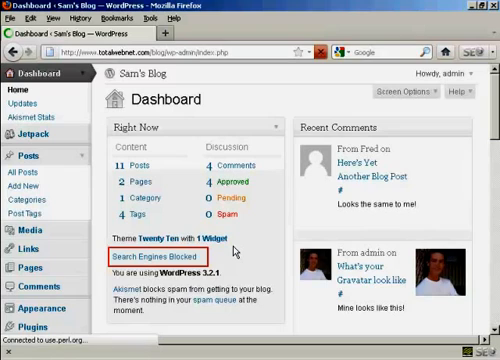
{"action": "mouse_move", "coordinate": [233, 248]}
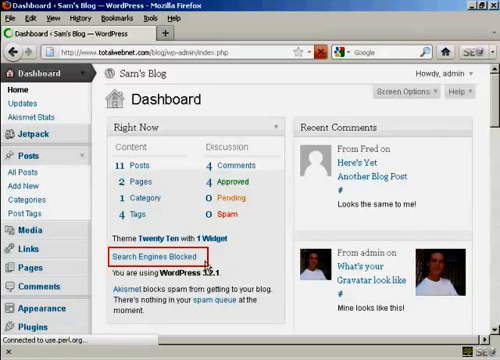